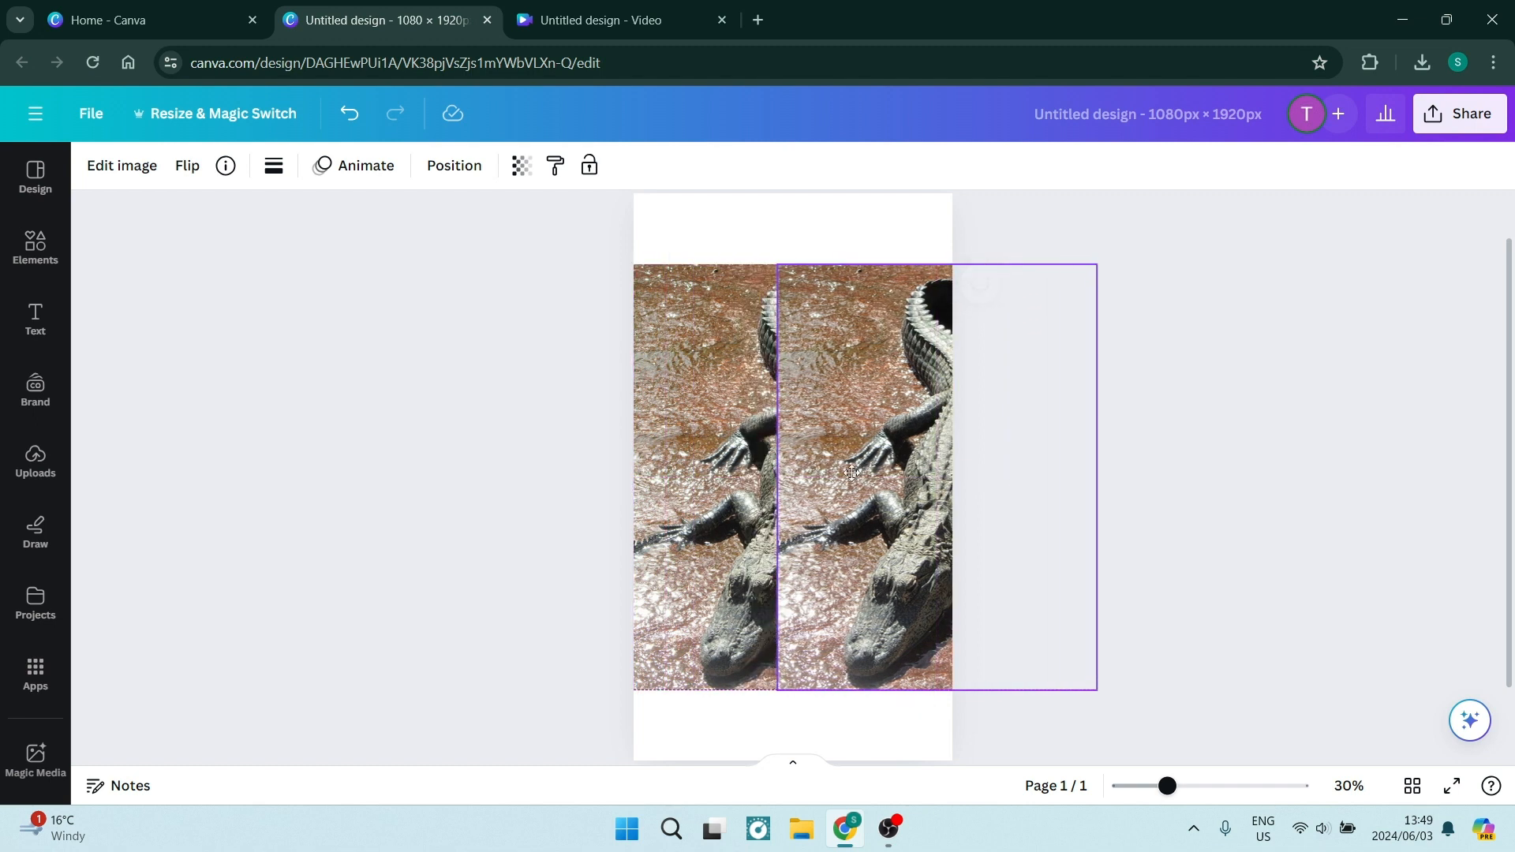
Drag the offset lower half left until it joins seamlessly under the upper half
left_click(710, 436)
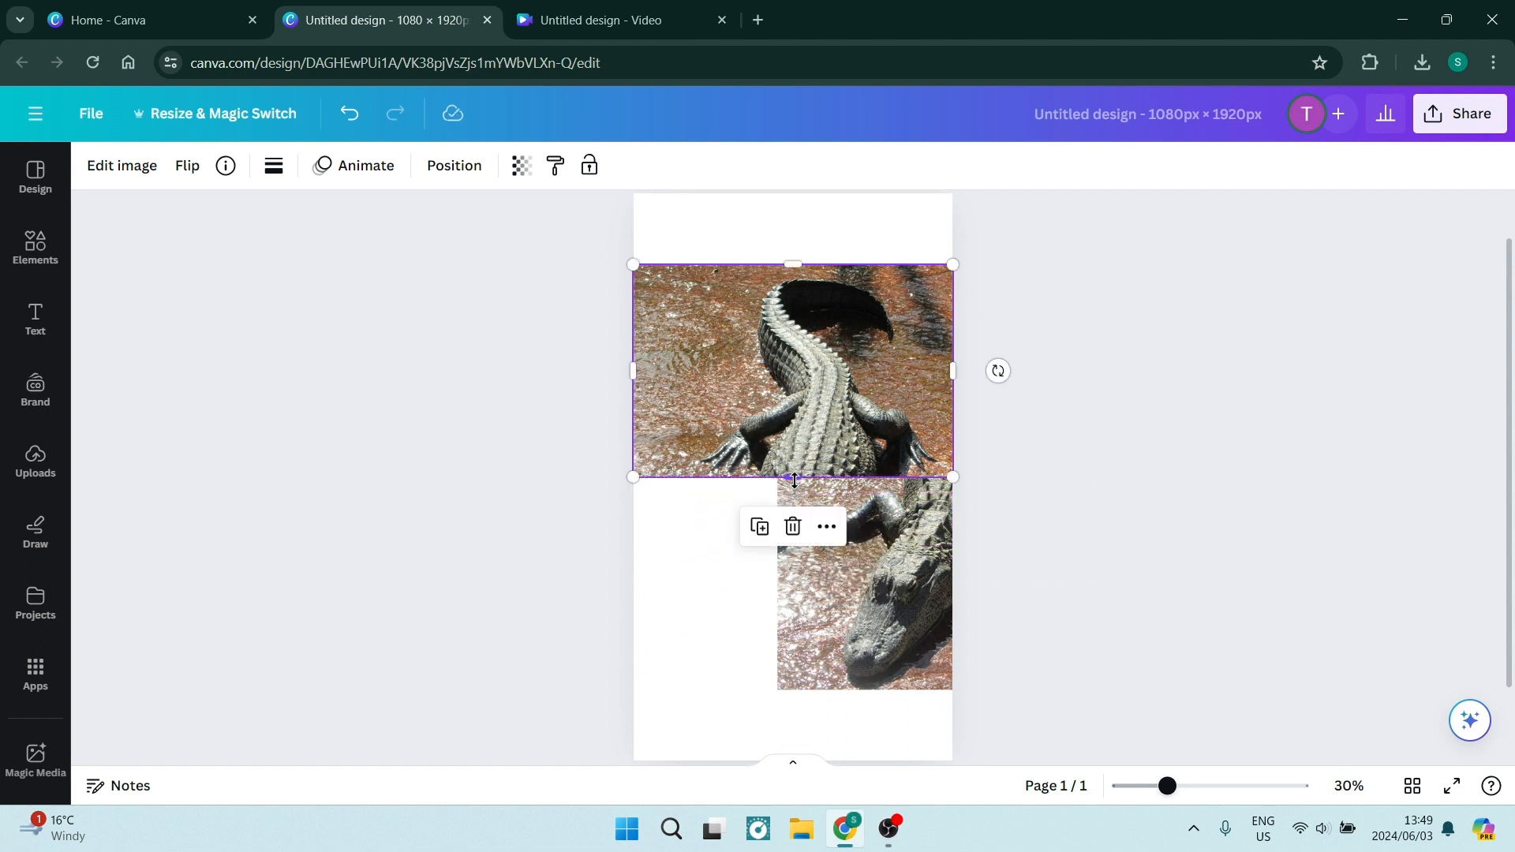
left_click(860, 582)
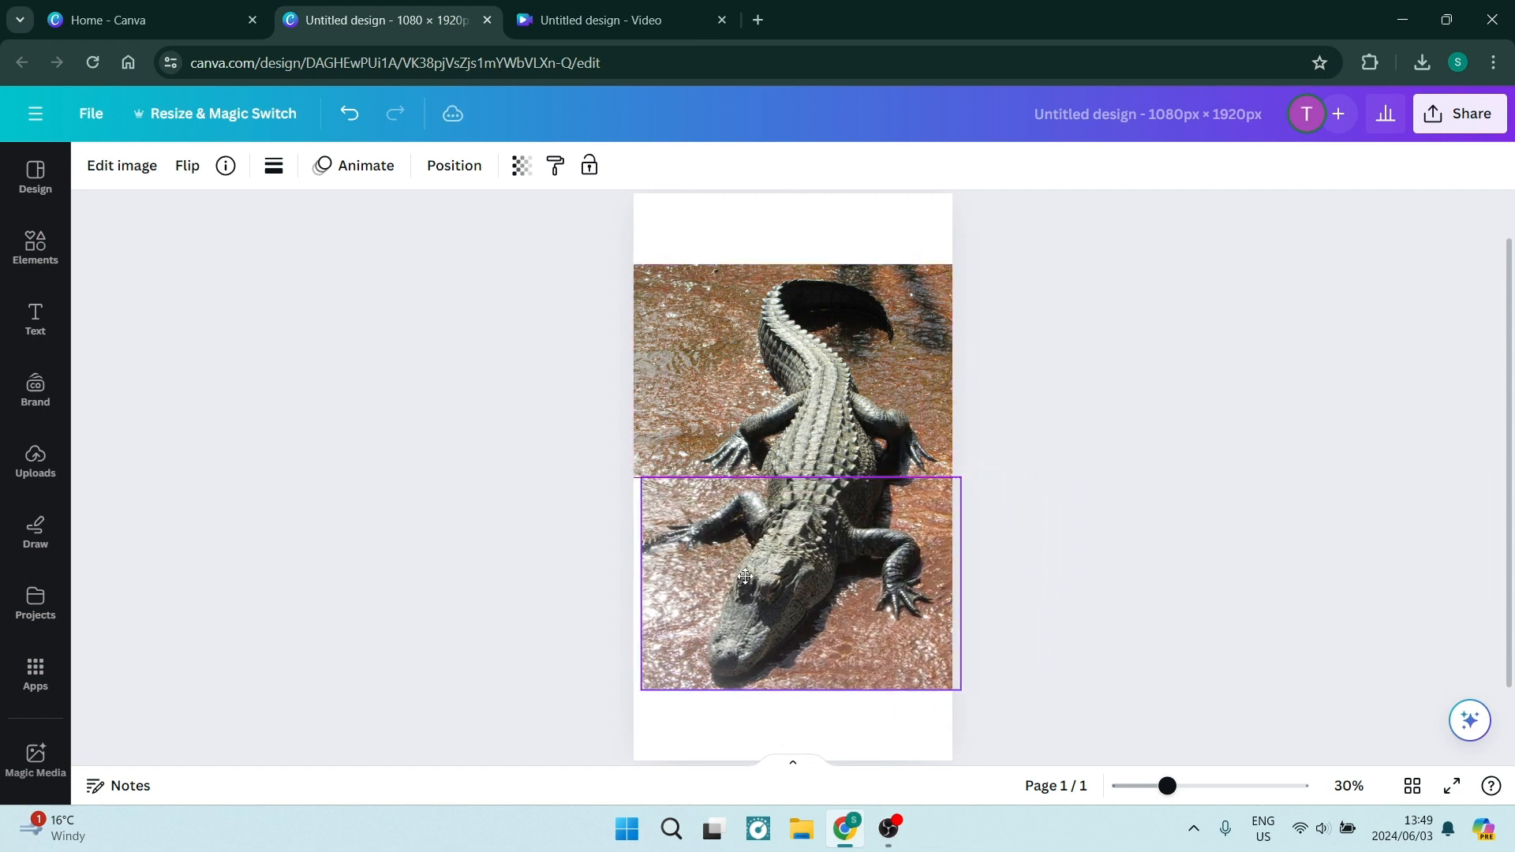
left_click(487, 529)
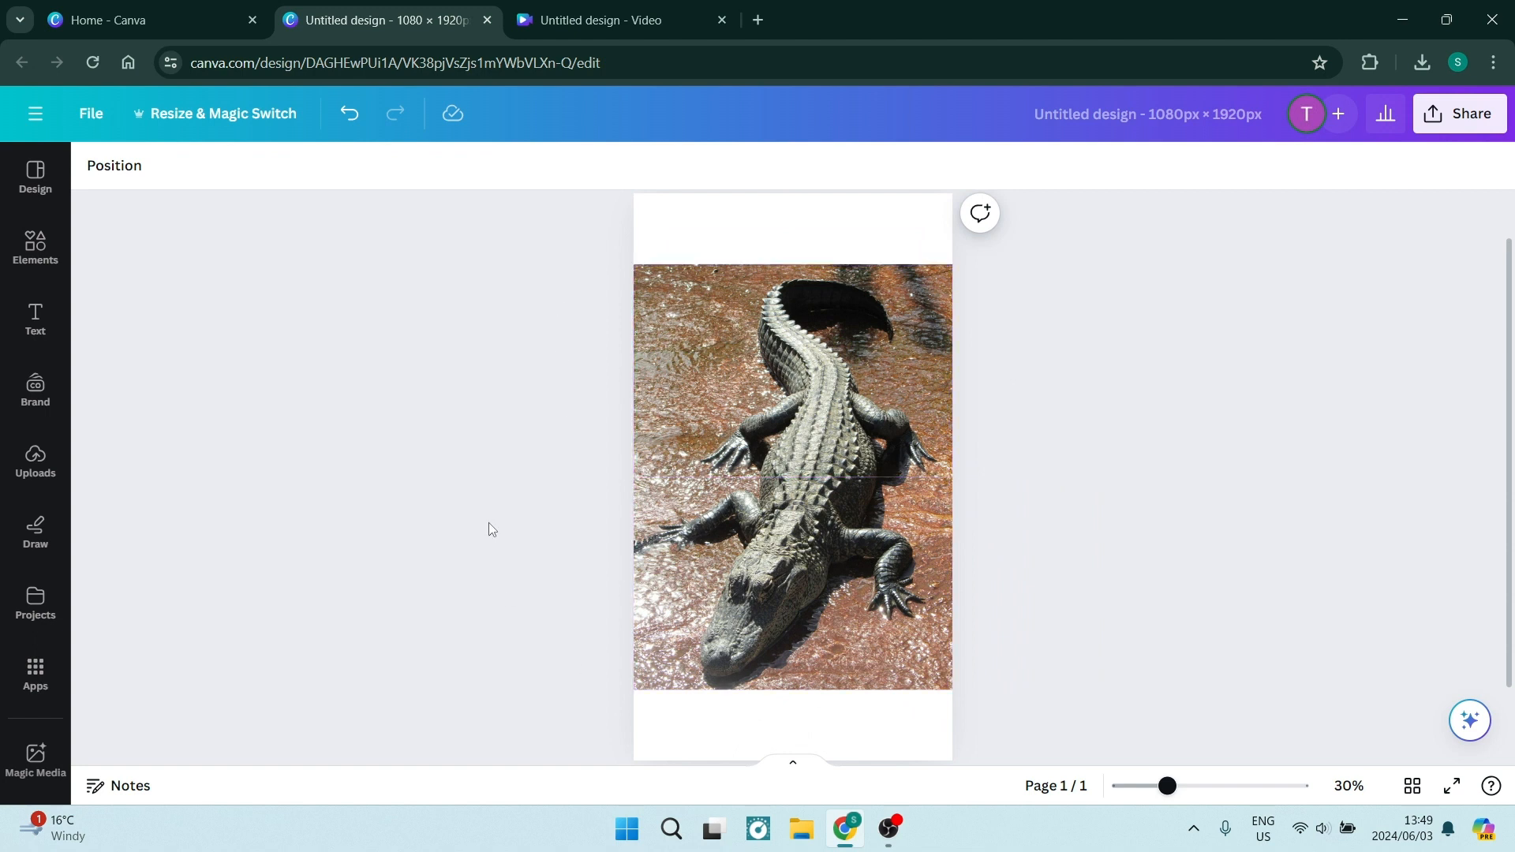
left_click(682, 582)
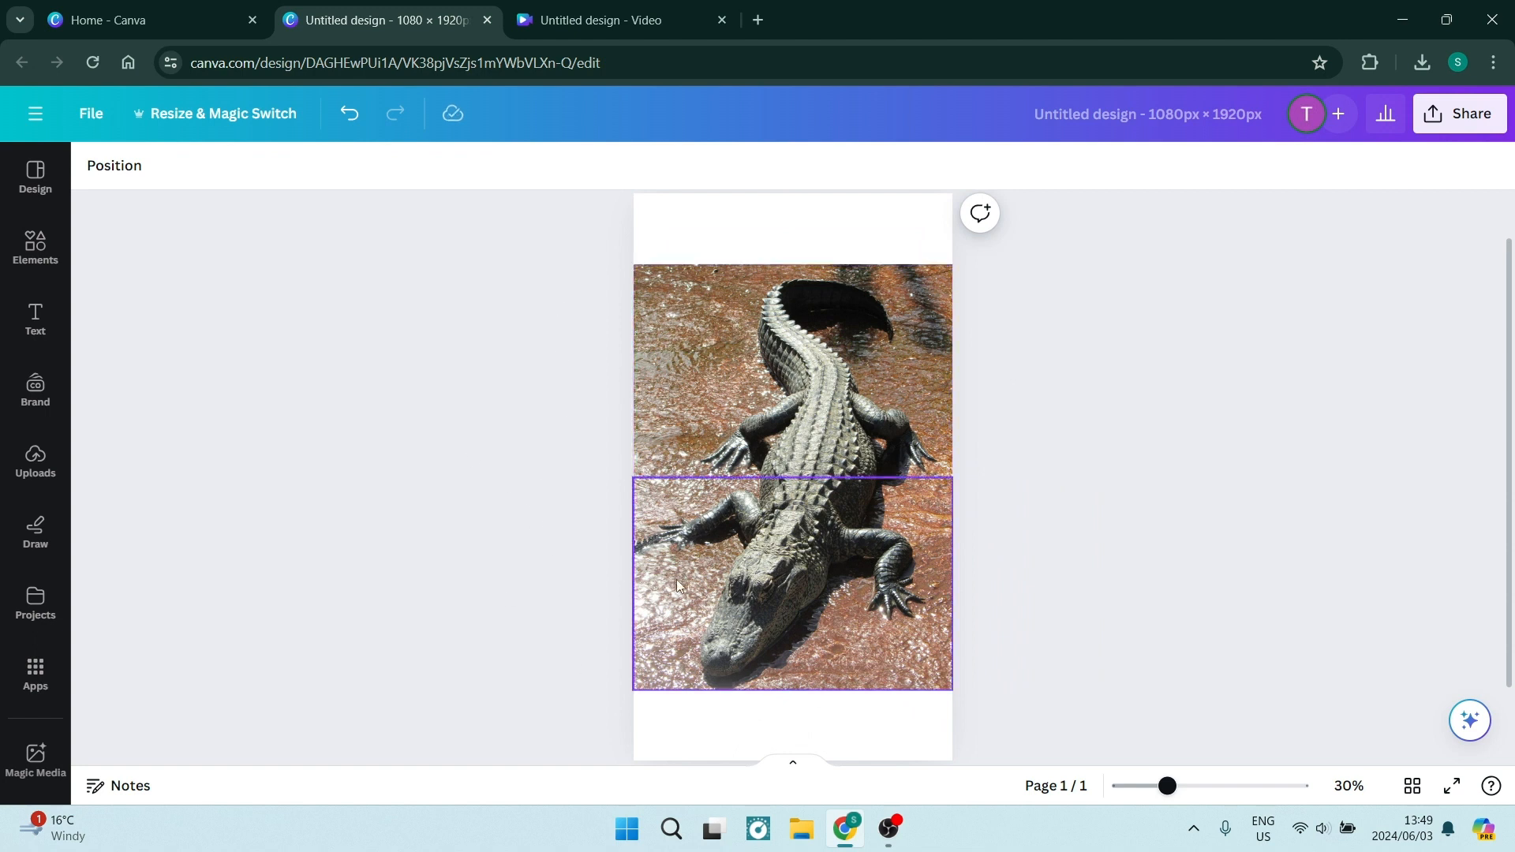
Stretch the lower half's left side so it overhangs the page edge
left_click(696, 583)
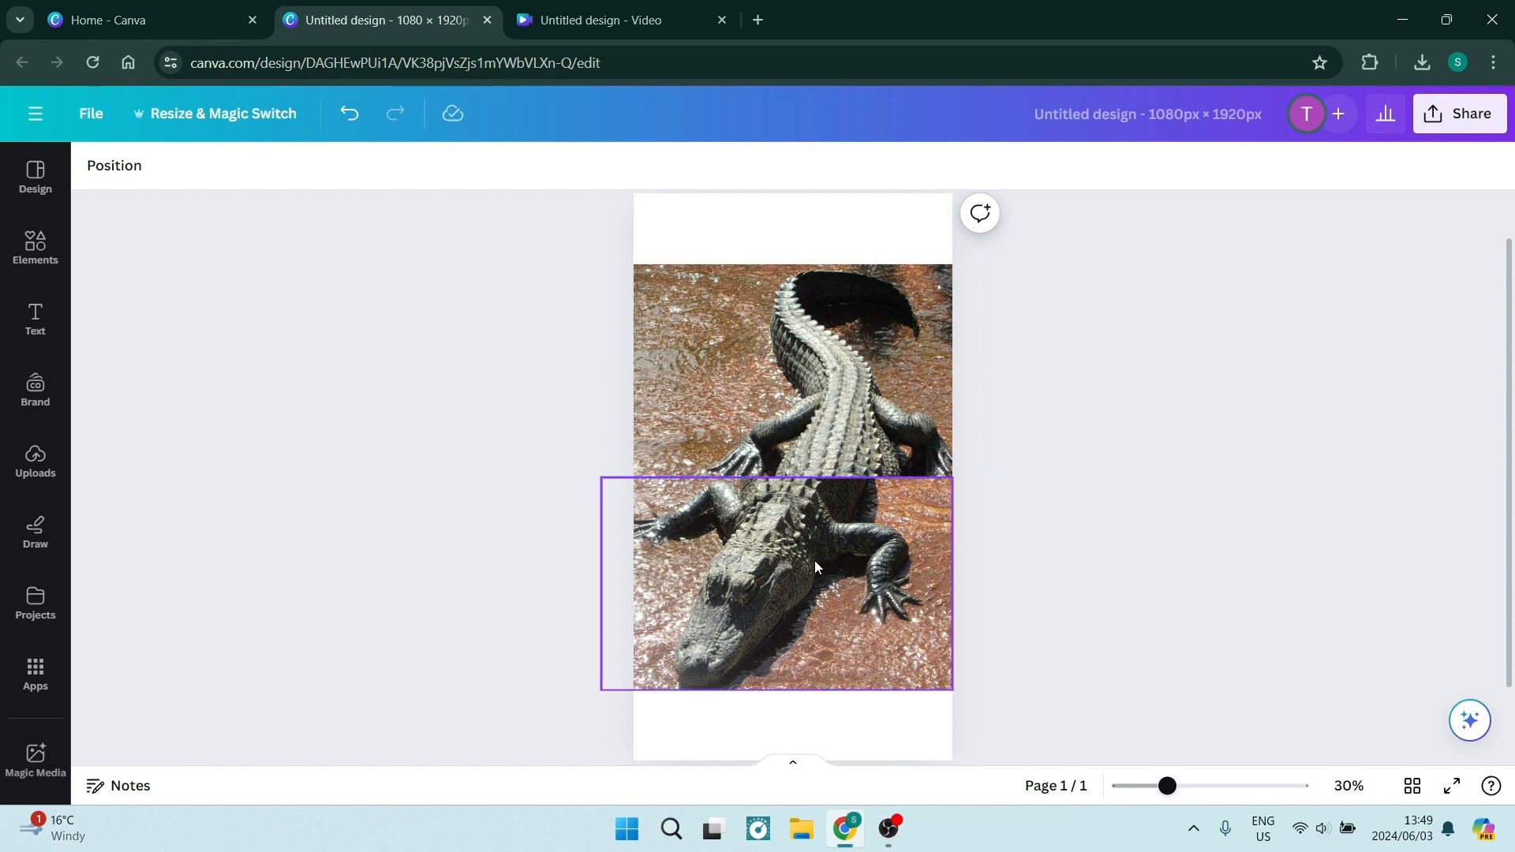
mouse_move(825, 599)
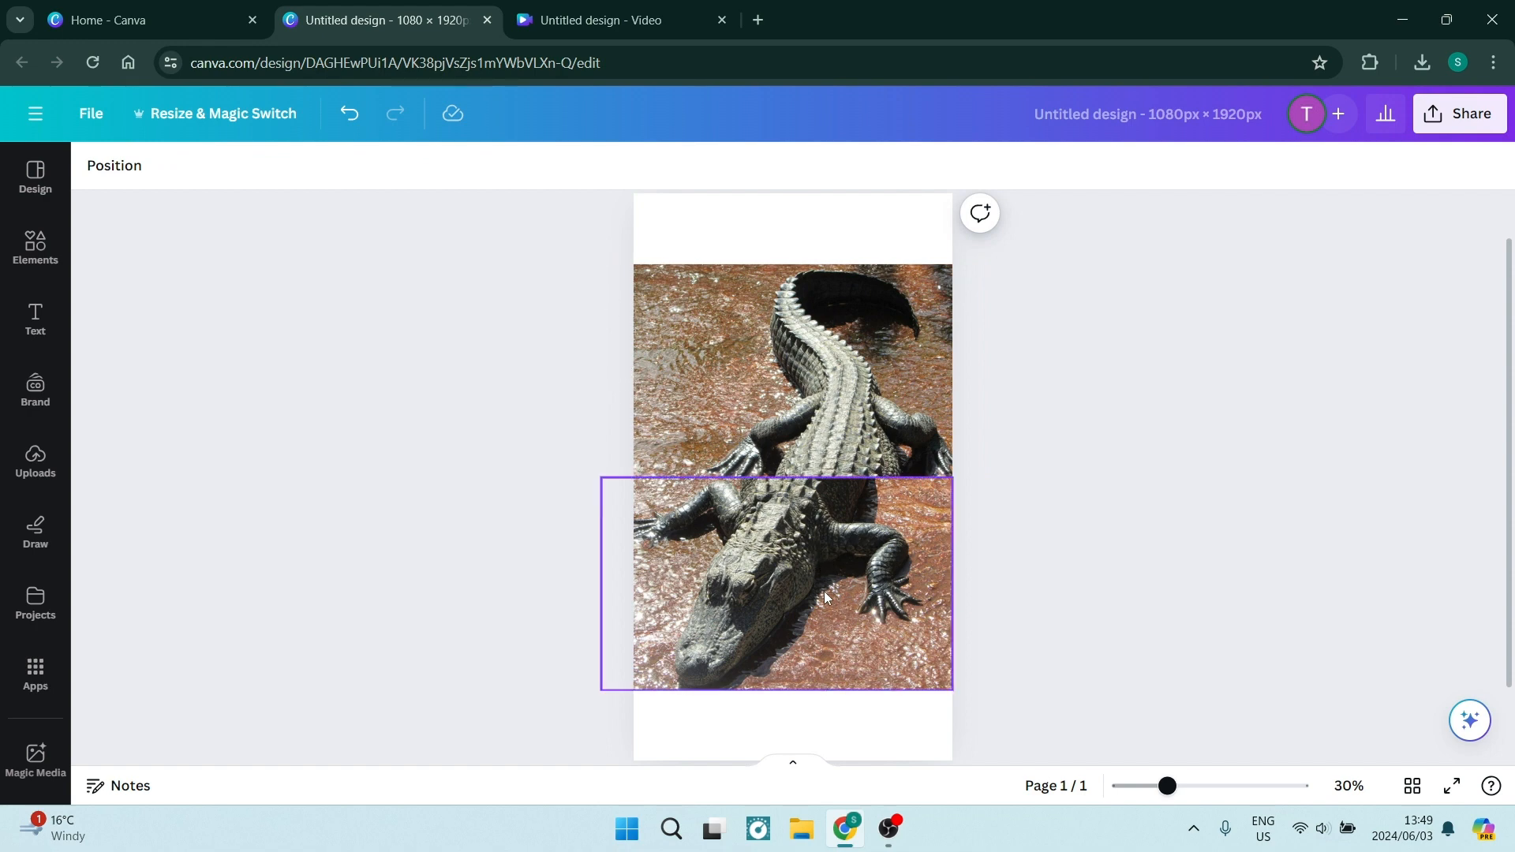
mouse_move(906, 557)
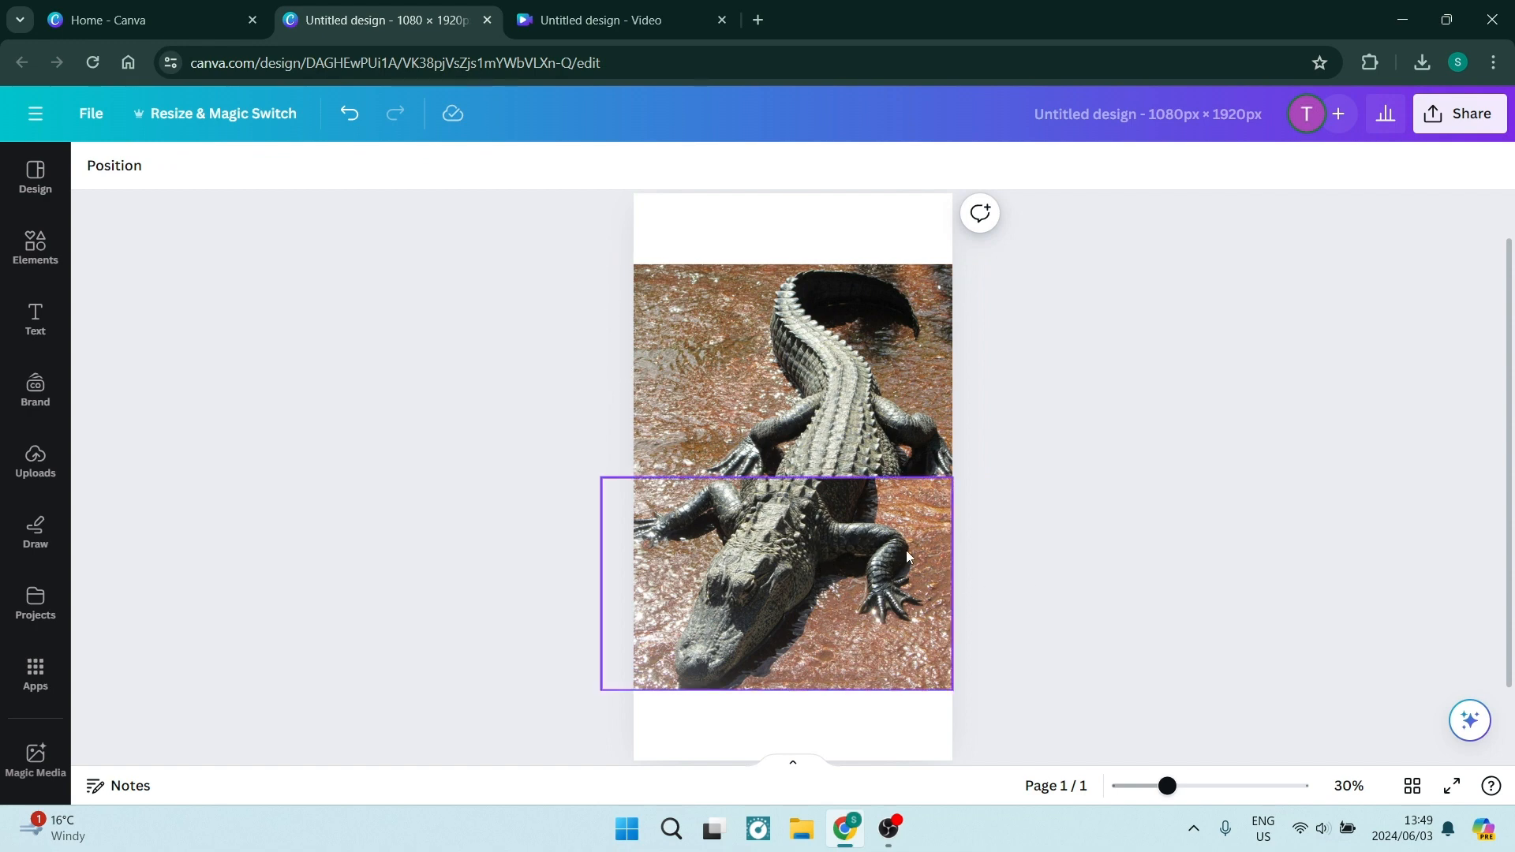
Crop a duplicate to a thin middle strip and offset it sideways for the first glitch break
left_click(775, 579)
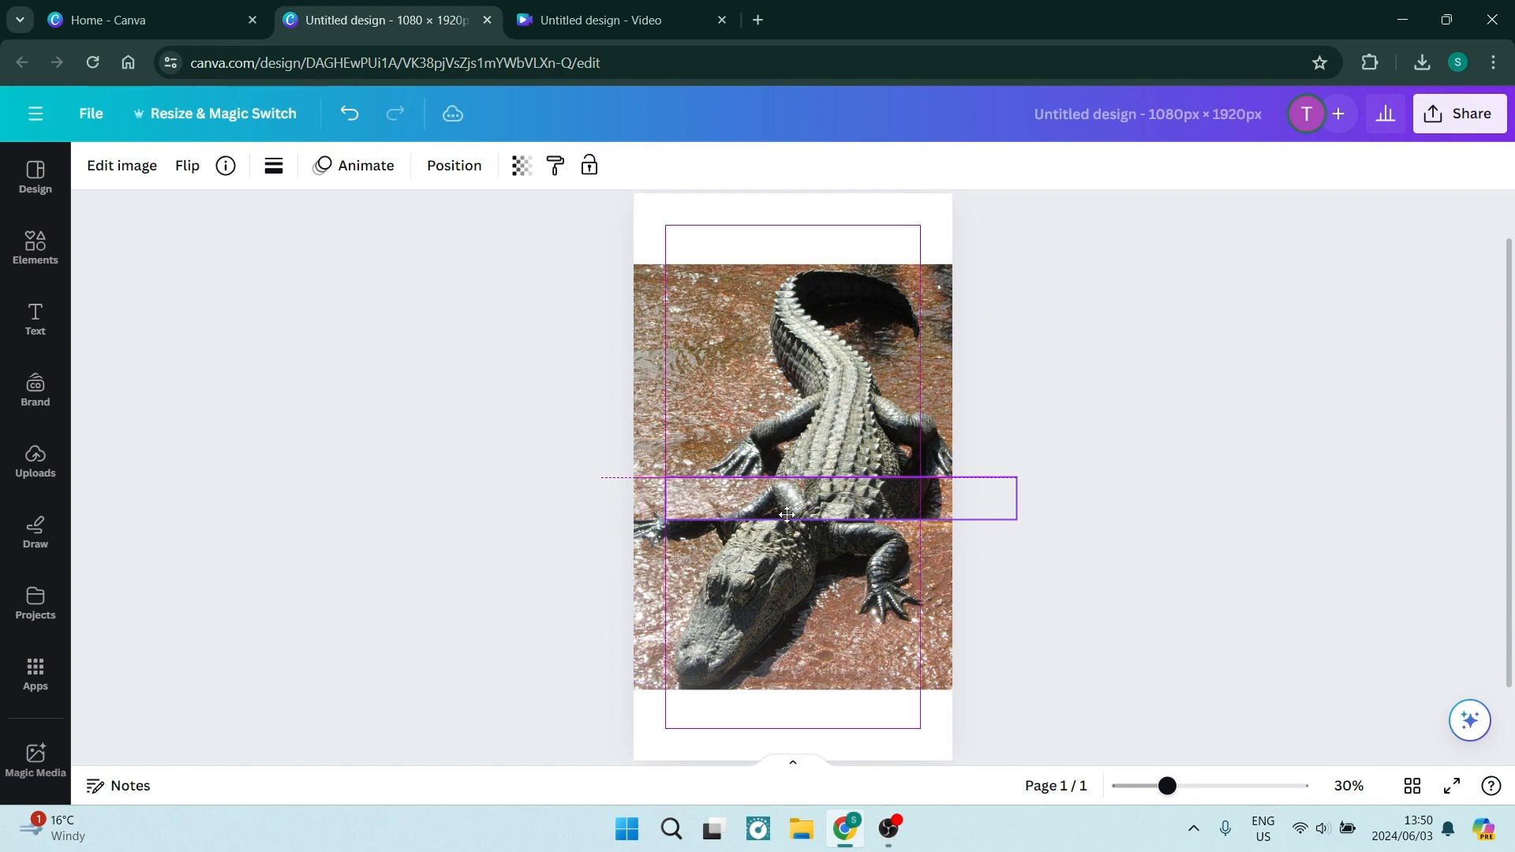
left_click(787, 497)
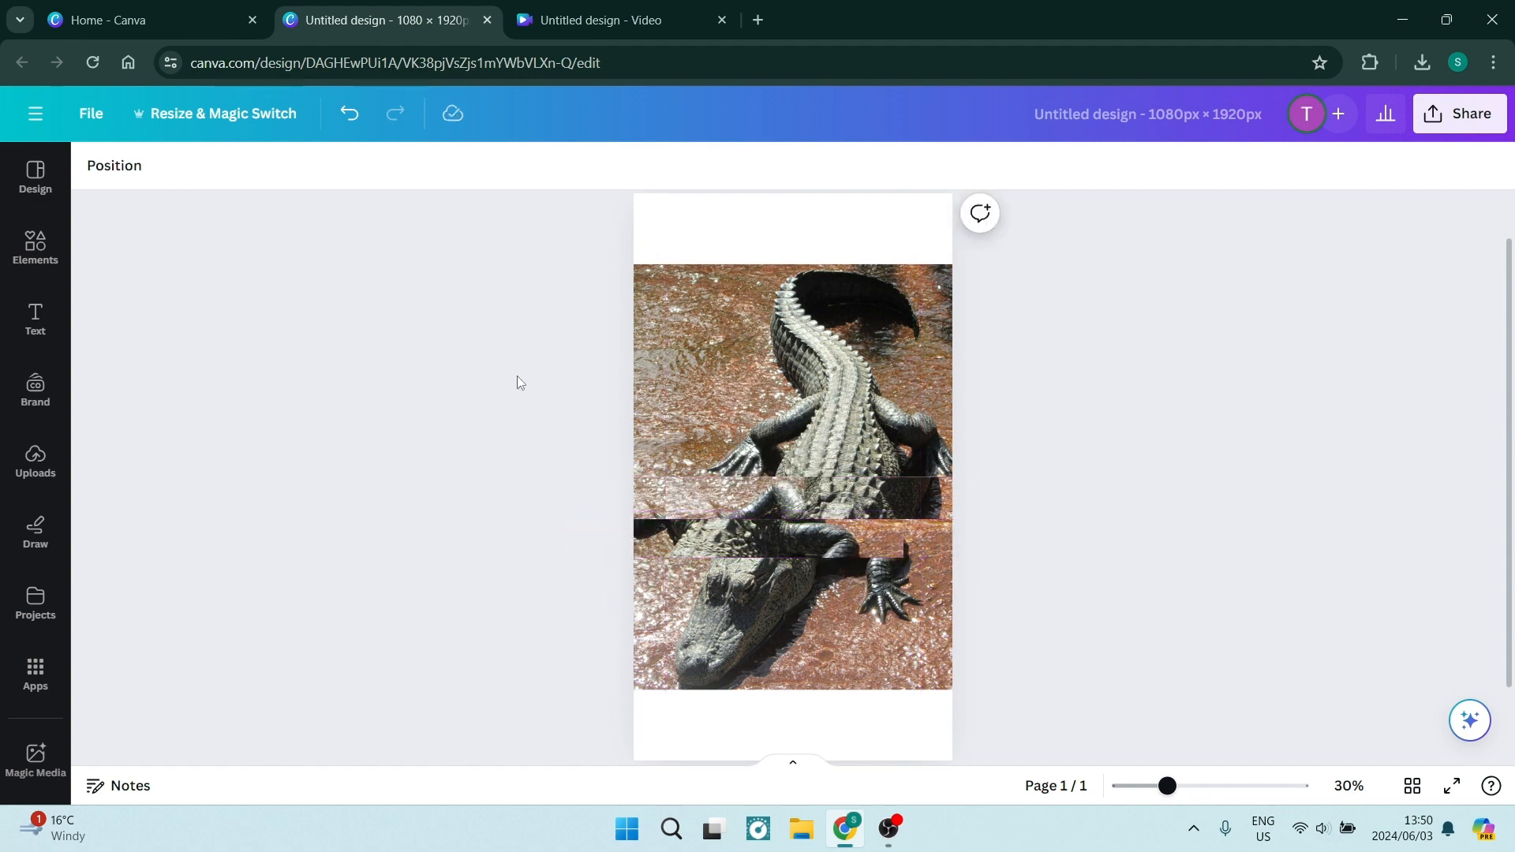
mouse_move(525, 442)
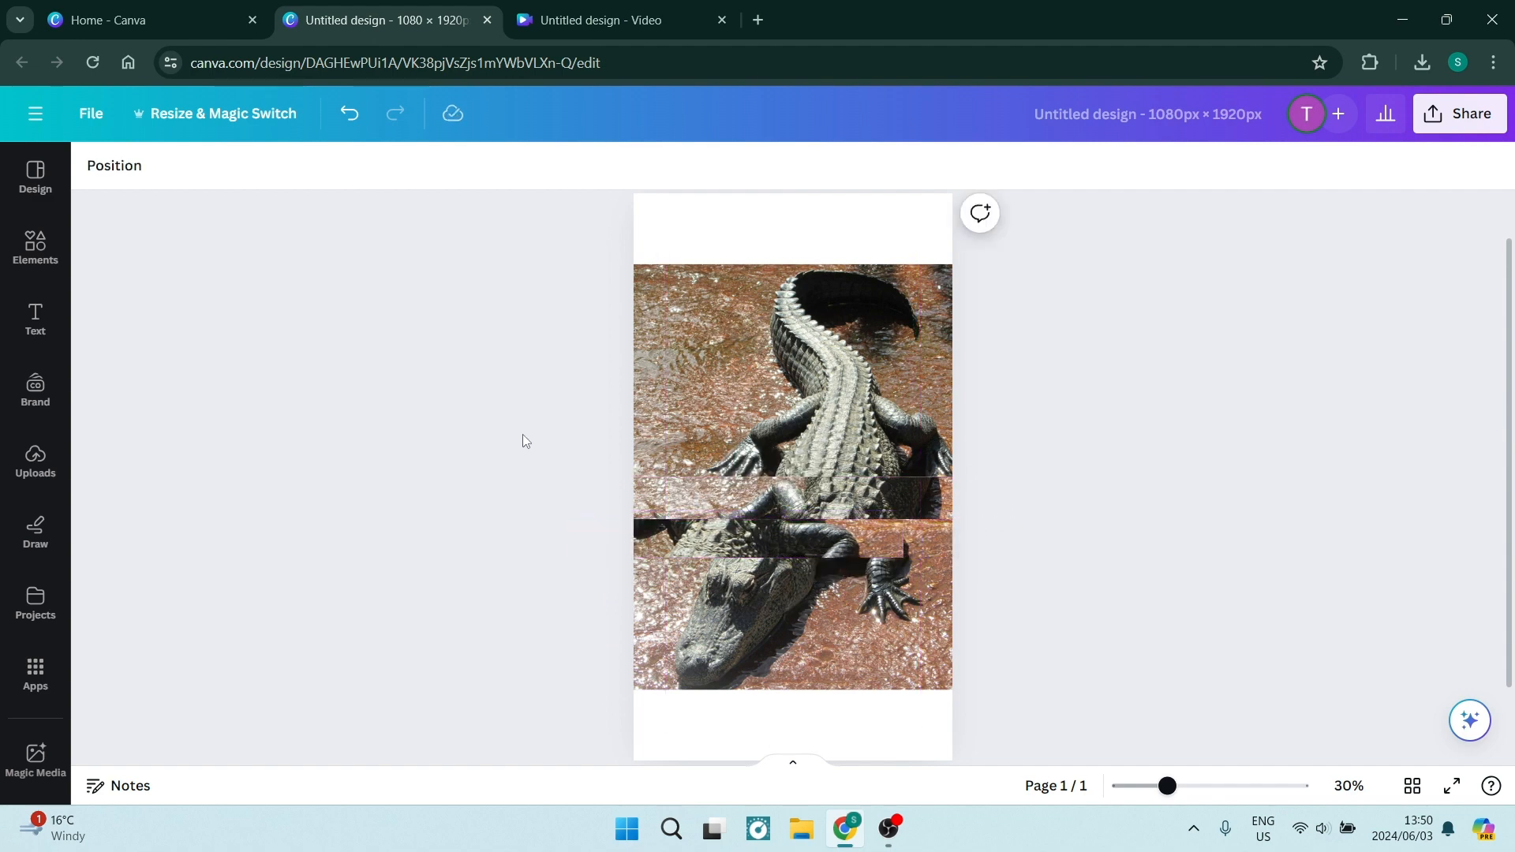